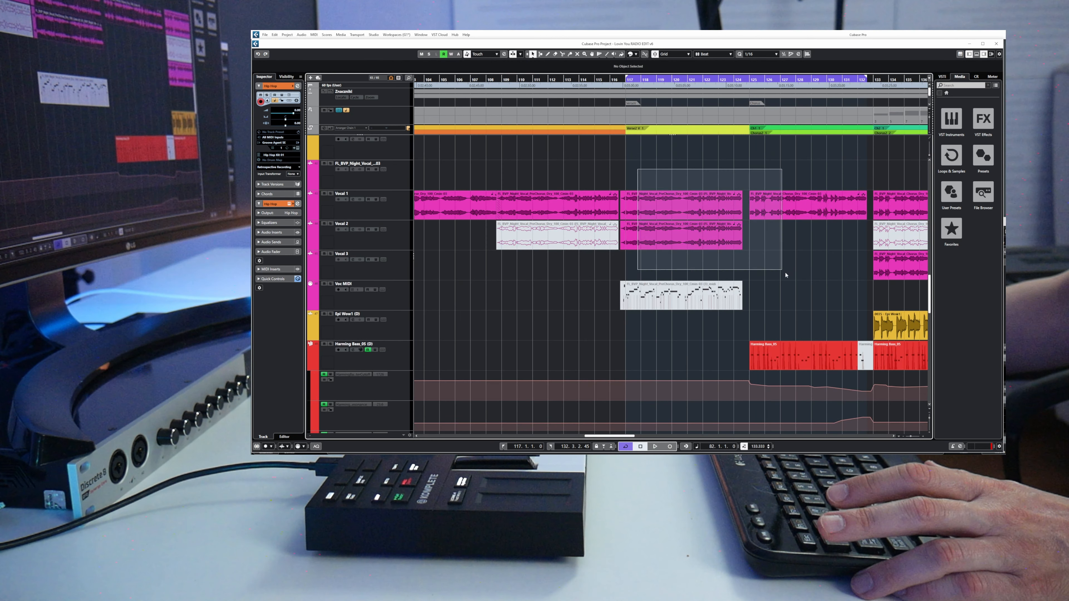
# Show the MixConsole with the project and bring up SuperVision metering on the stereo bus.
pyautogui.click(682, 206)
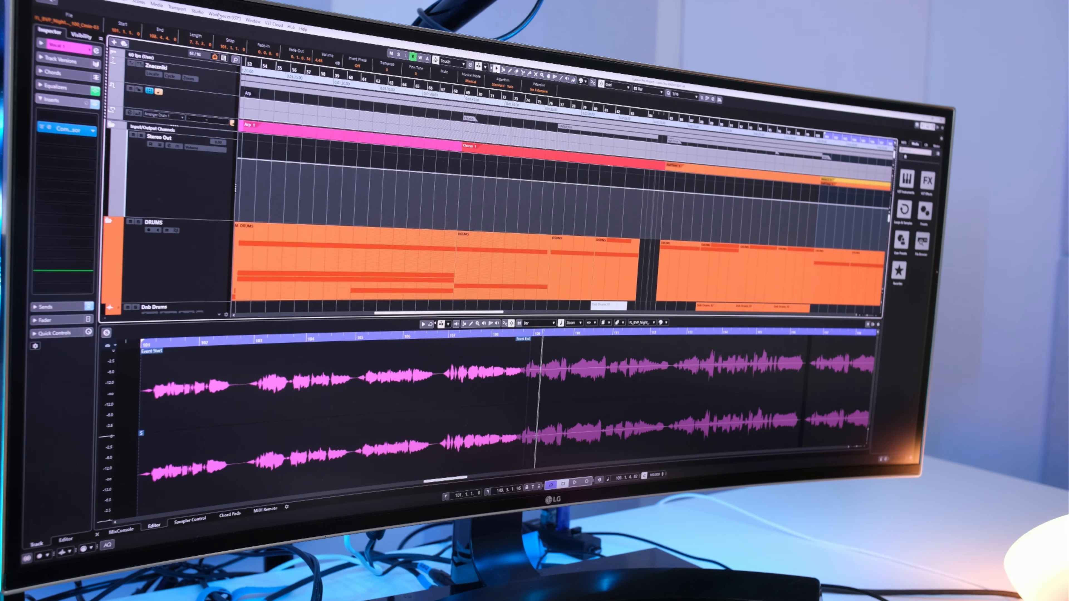
pyautogui.click(224, 14)
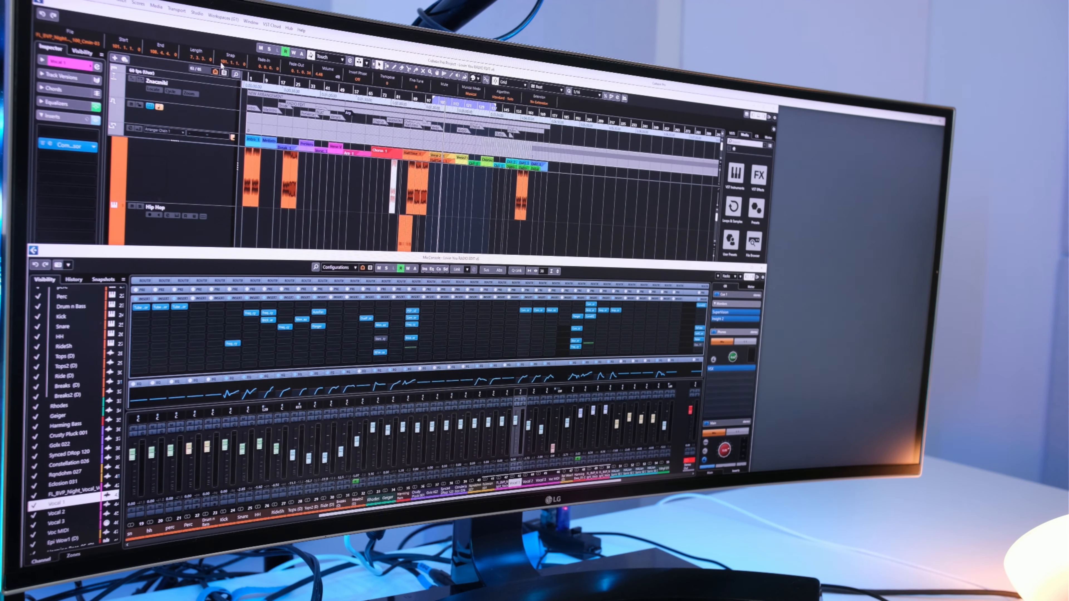
pyautogui.click(196, 13)
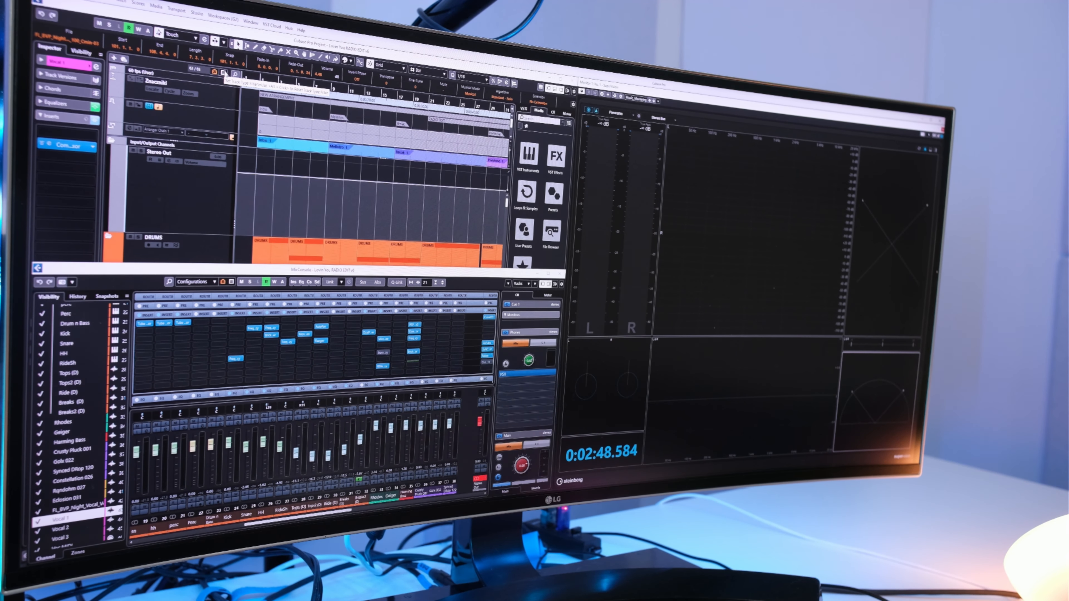
pyautogui.click(225, 16)
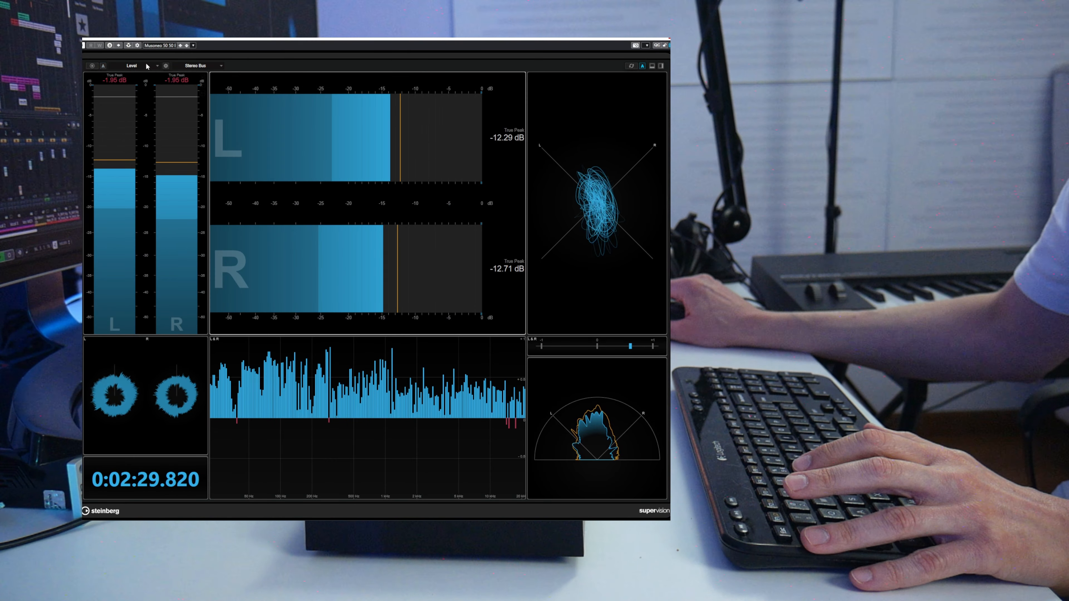
# Switch SuperVision's main module to Measurement > Loudness, showing true peak, integrated LUFS and PLR.
pyautogui.click(157, 65)
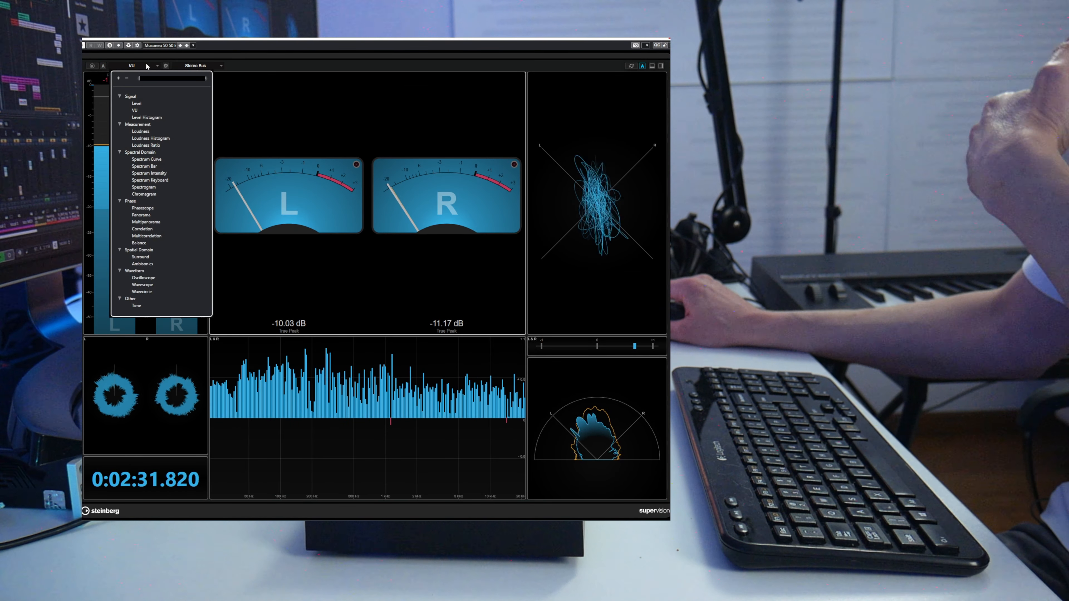
pyautogui.click(146, 117)
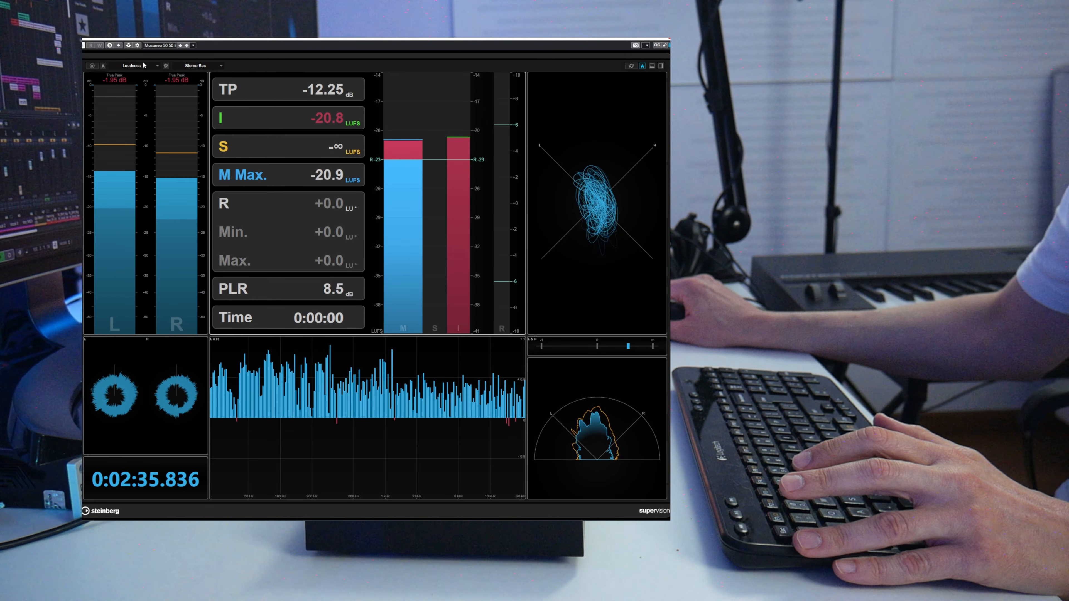
# Apply the Music, Mixing, H preset with correlation, spectrum and phase meters.
pyautogui.click(156, 66)
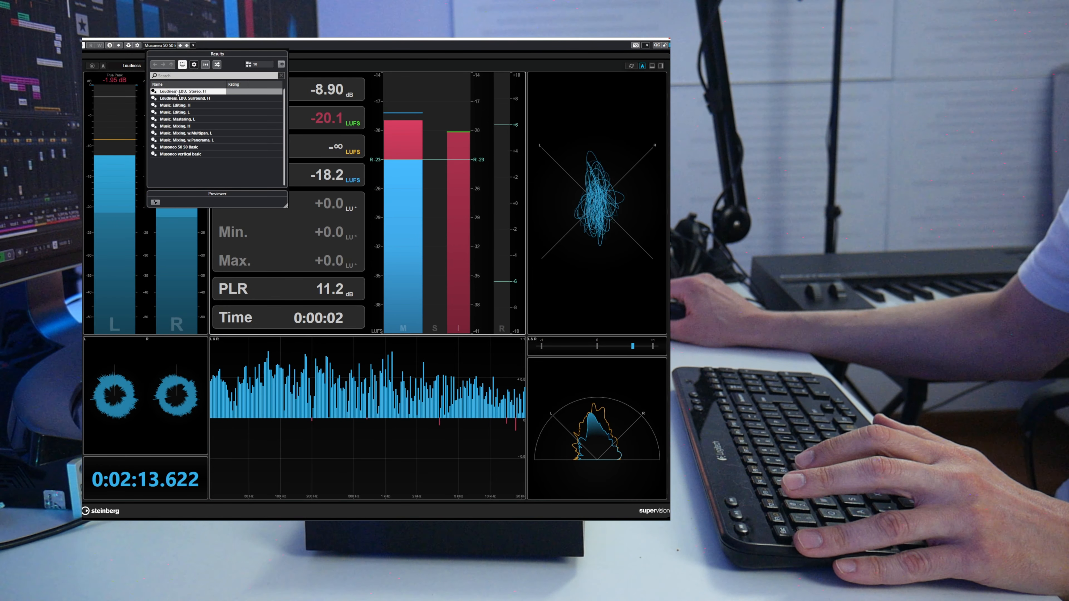
pyautogui.click(177, 91)
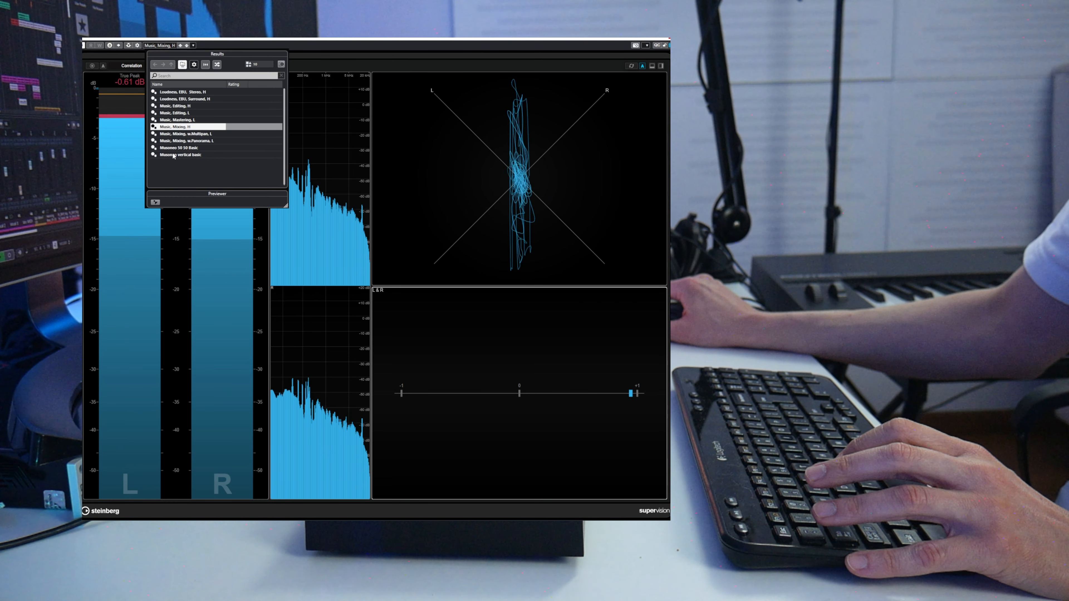
pyautogui.click(180, 155)
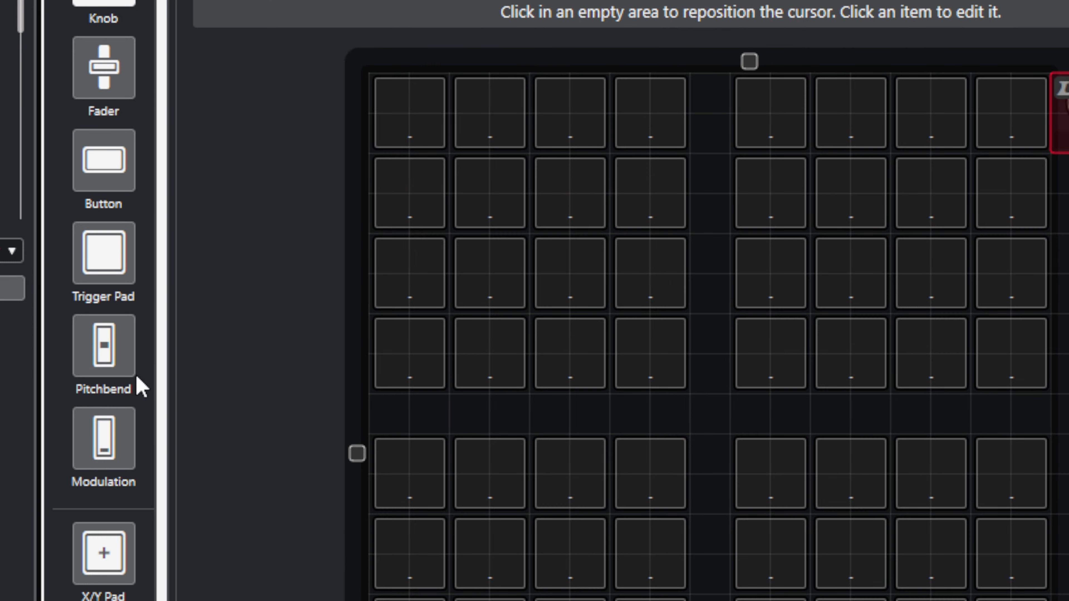
# Add a Fader element to the MIDI Remote surface beside the trigger pads.
pyautogui.scroll(-3)
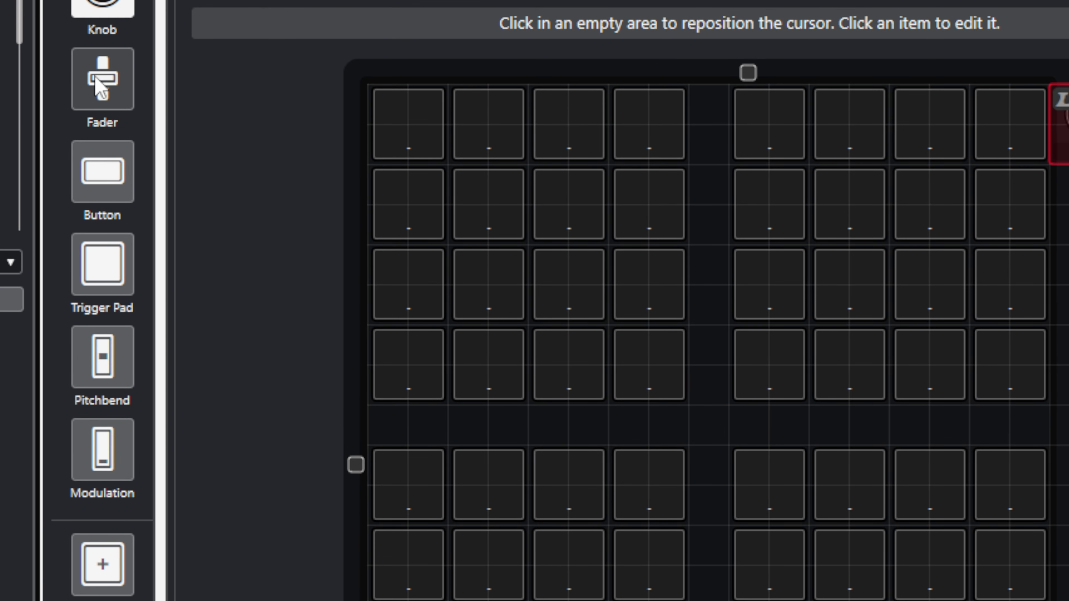
pyautogui.click(102, 81)
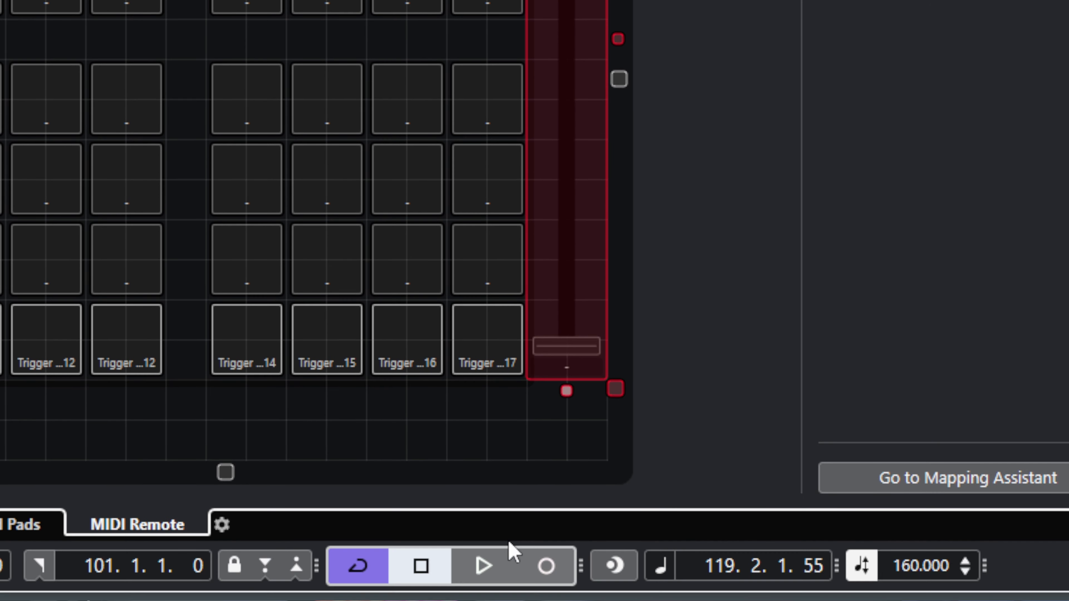
pyautogui.moveTo(571, 259)
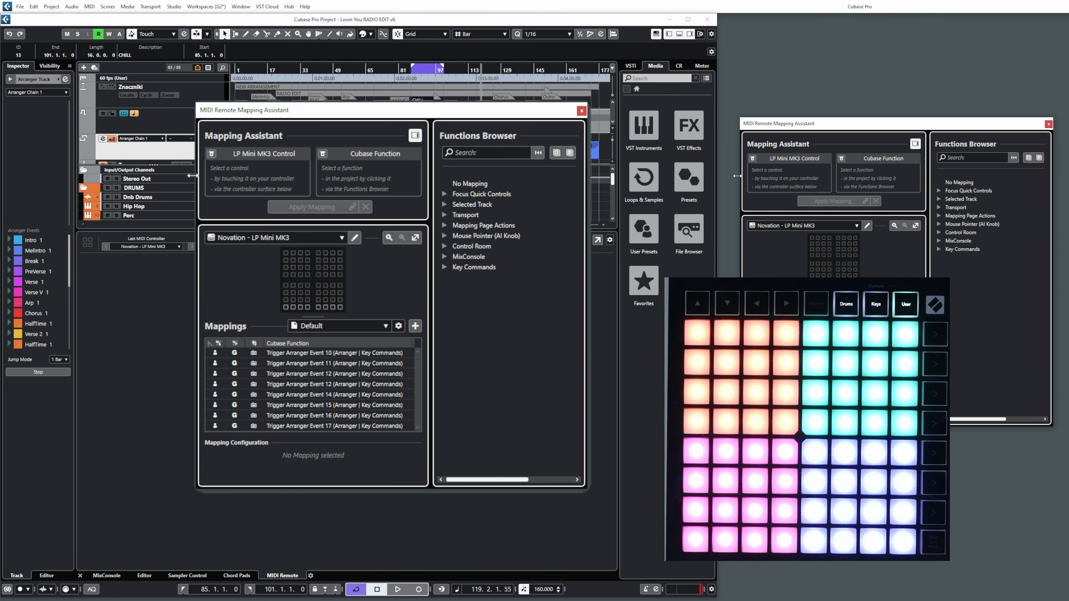
pyautogui.moveTo(785, 204)
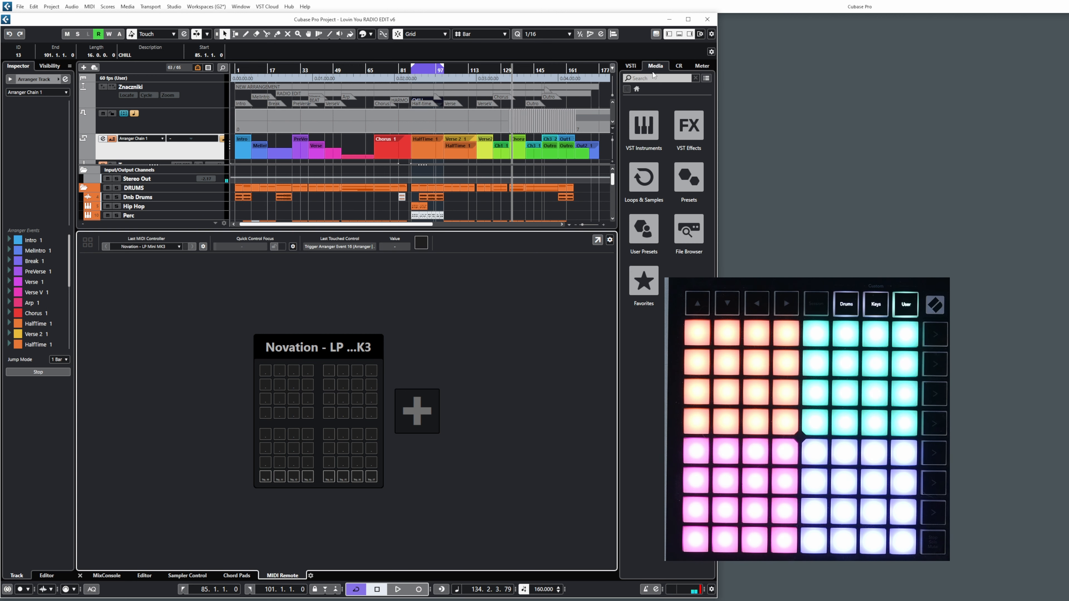
# Close the Mapping Assistant and show the Novation LP Mini MK3 surface in the Lower Zone.
pyautogui.click(66, 360)
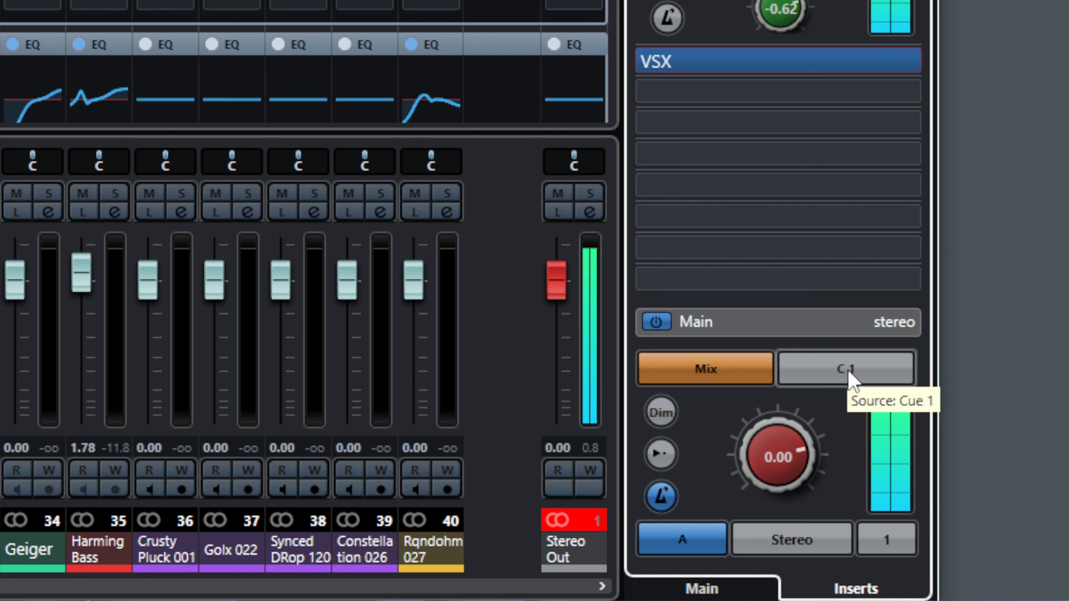
# Inspect the Phones output in the Control Room with VSX inserted and Mix as its source.
pyautogui.click(846, 372)
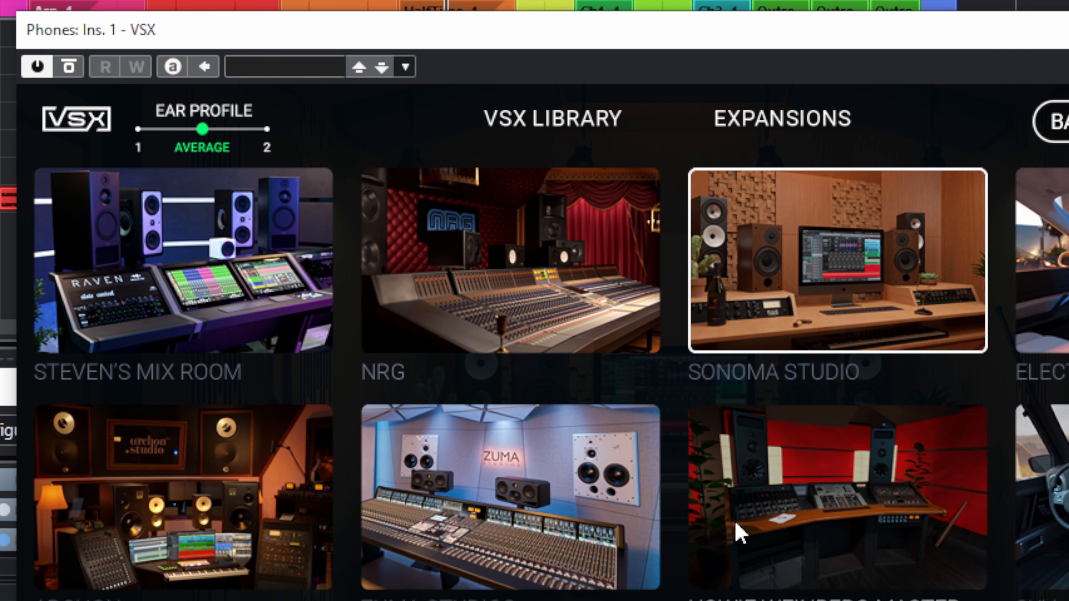
# Select a different virtual listening room in the VSX library.
pyautogui.click(508, 498)
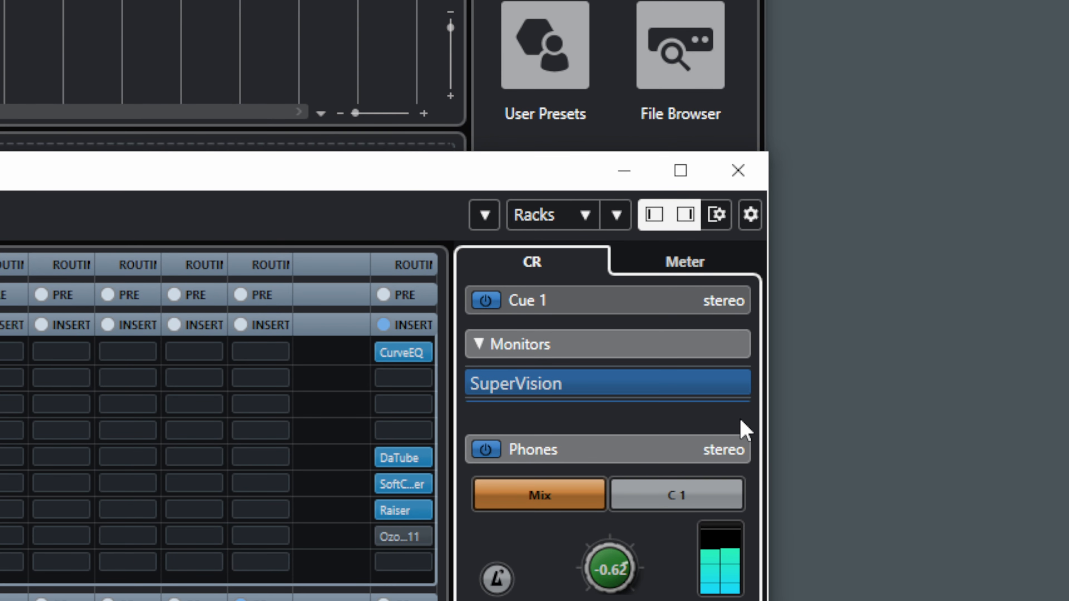
pyautogui.moveTo(712, 420)
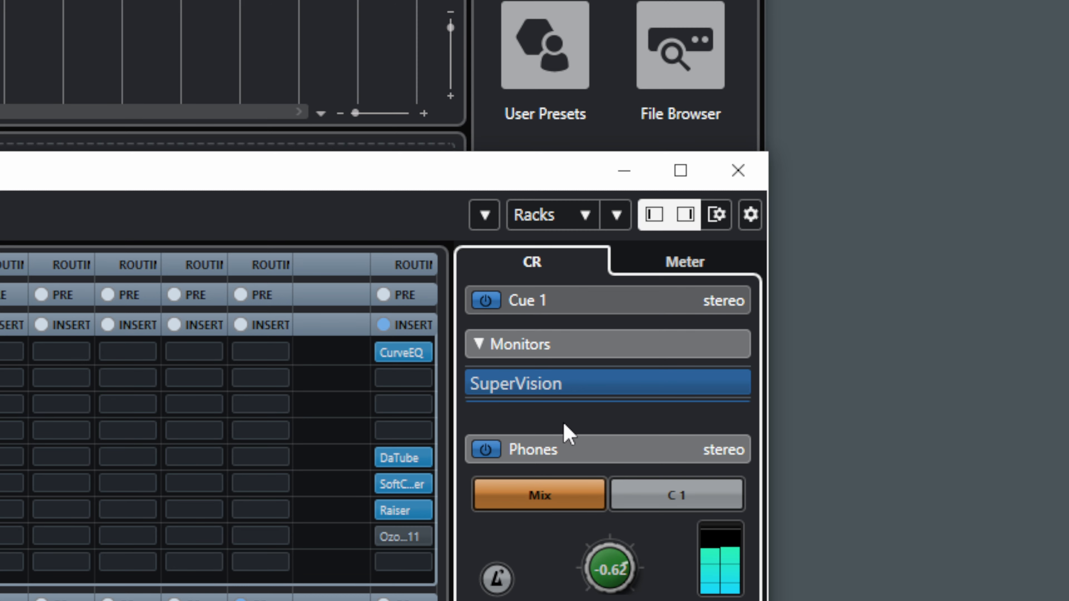
pyautogui.moveTo(461, 400)
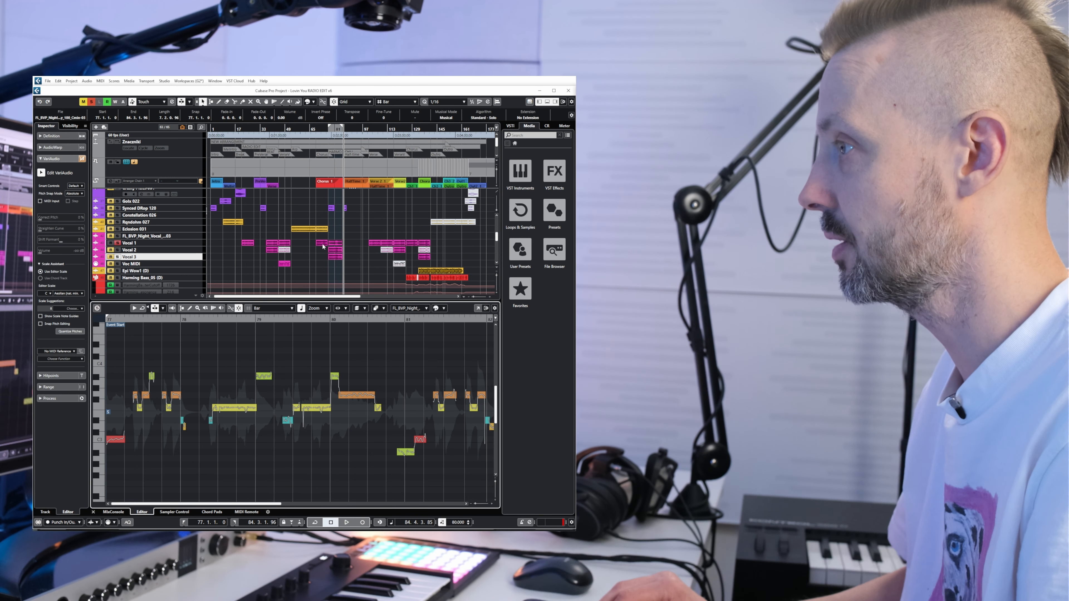
# Review the VariAudio pitch segments, then close the song project.
pyautogui.click(346, 522)
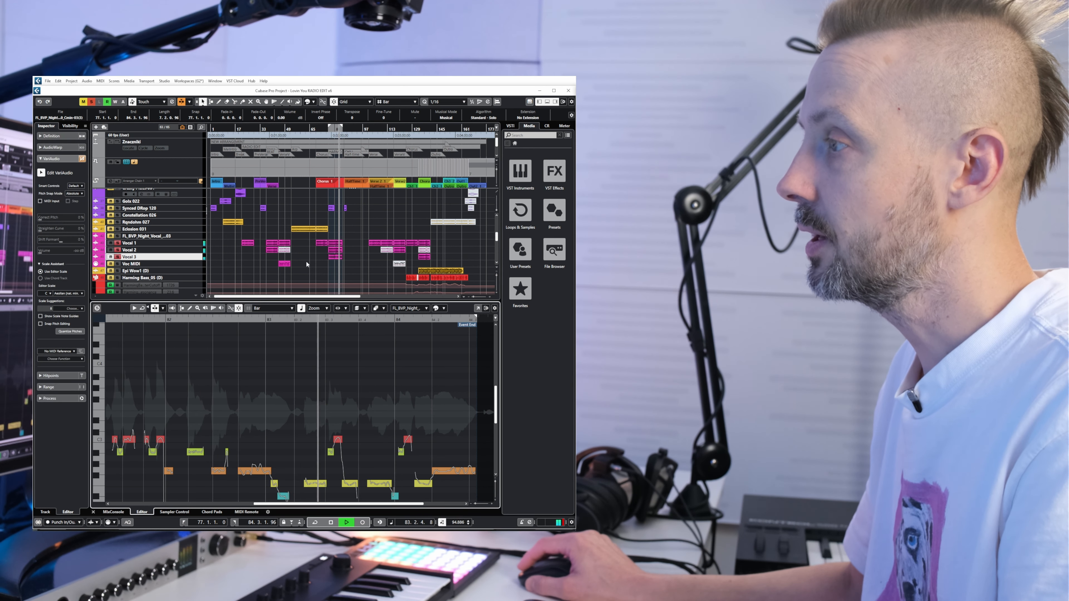
pyautogui.click(68, 293)
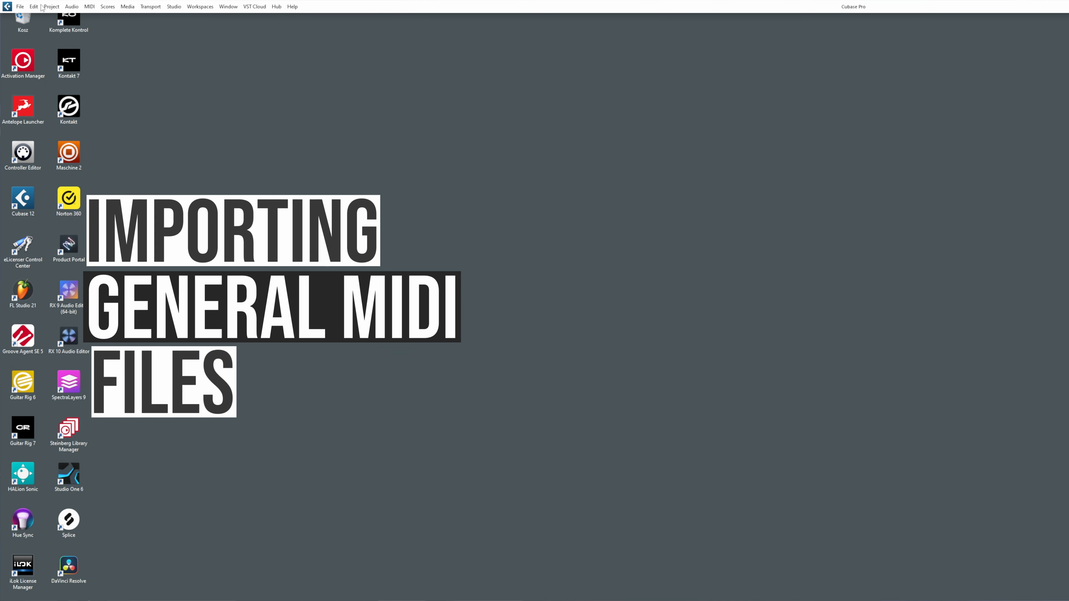
# Start a MIDI File import and choose the Projects folder on MAGAZYN 2 as project folder.
pyautogui.click(17, 7)
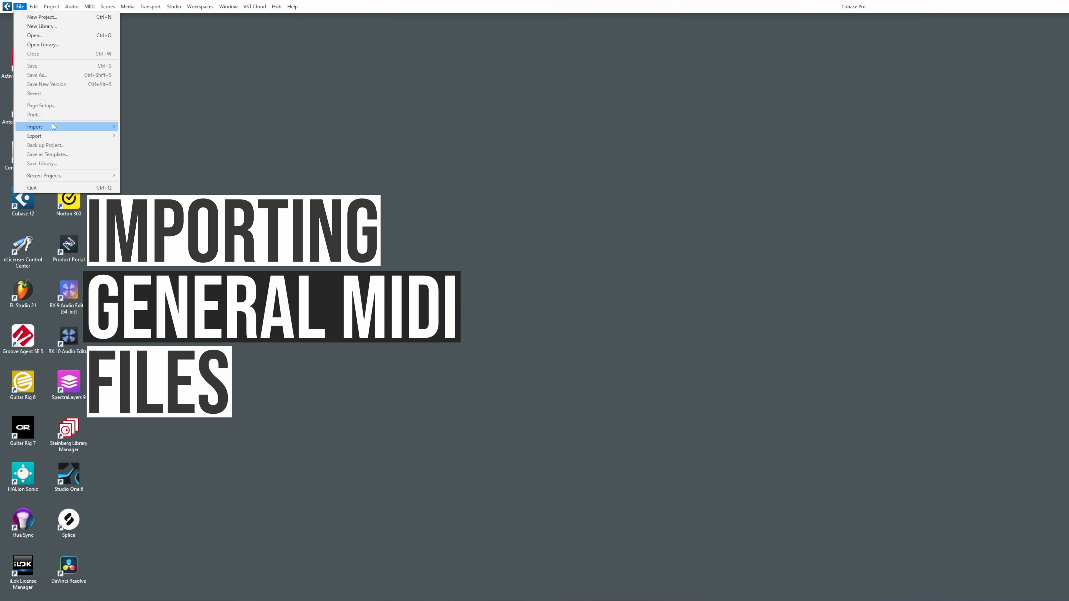
pyautogui.click(34, 127)
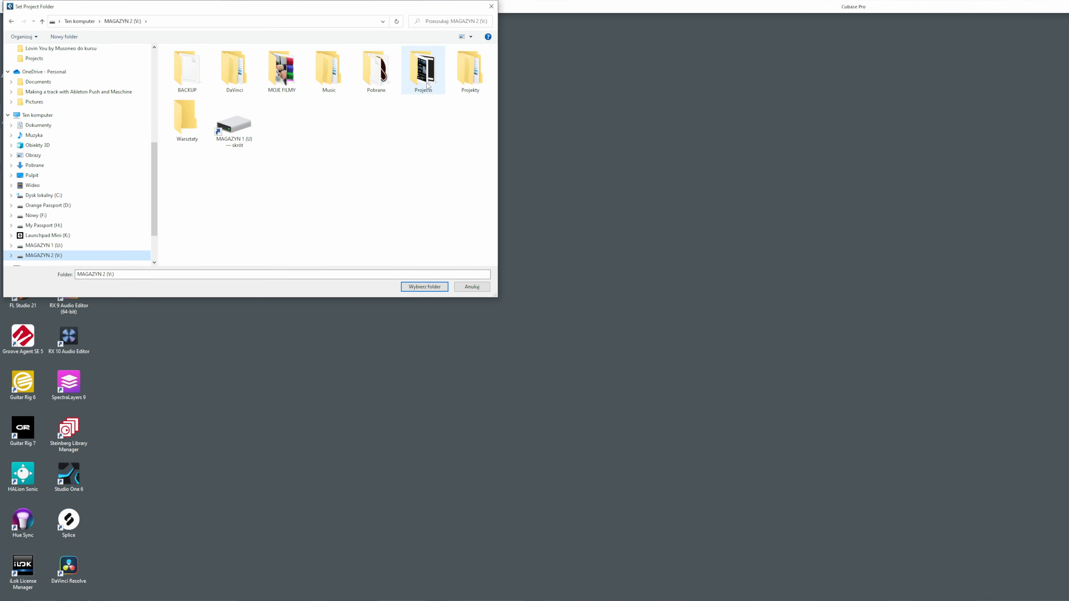
pyautogui.doubleClick(423, 69)
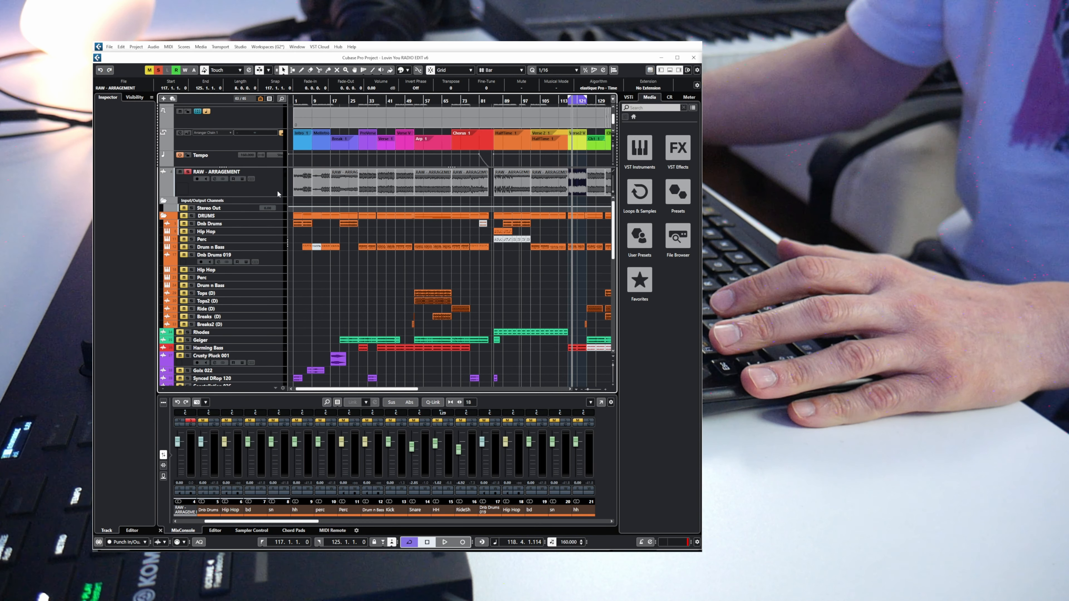
# Play back the imported arrangement and inspect the new HALion Sonic SE 01 instrument track.
pyautogui.click(444, 542)
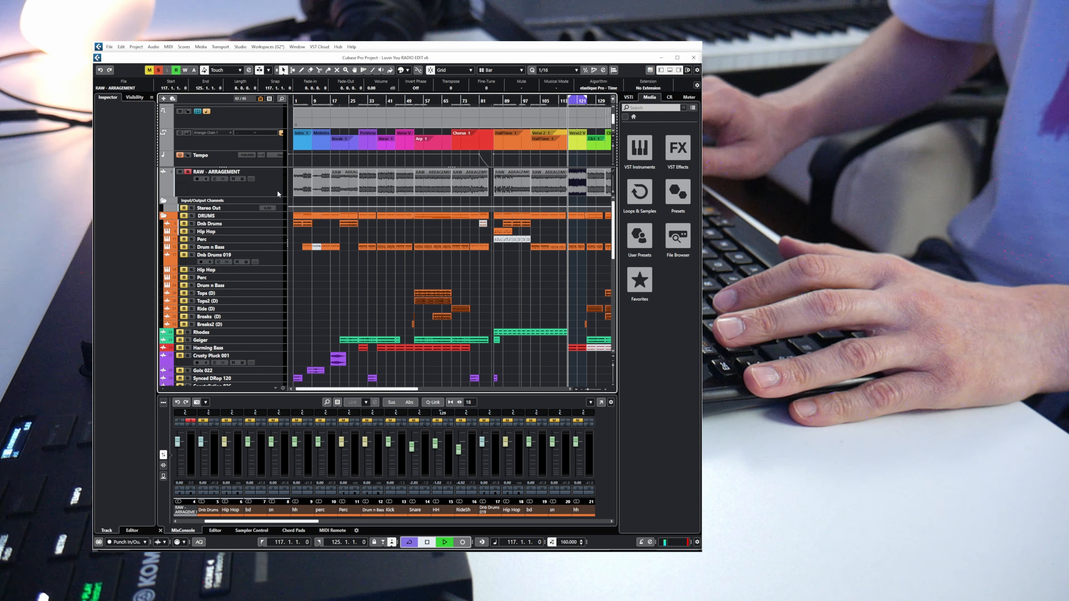
pyautogui.click(444, 542)
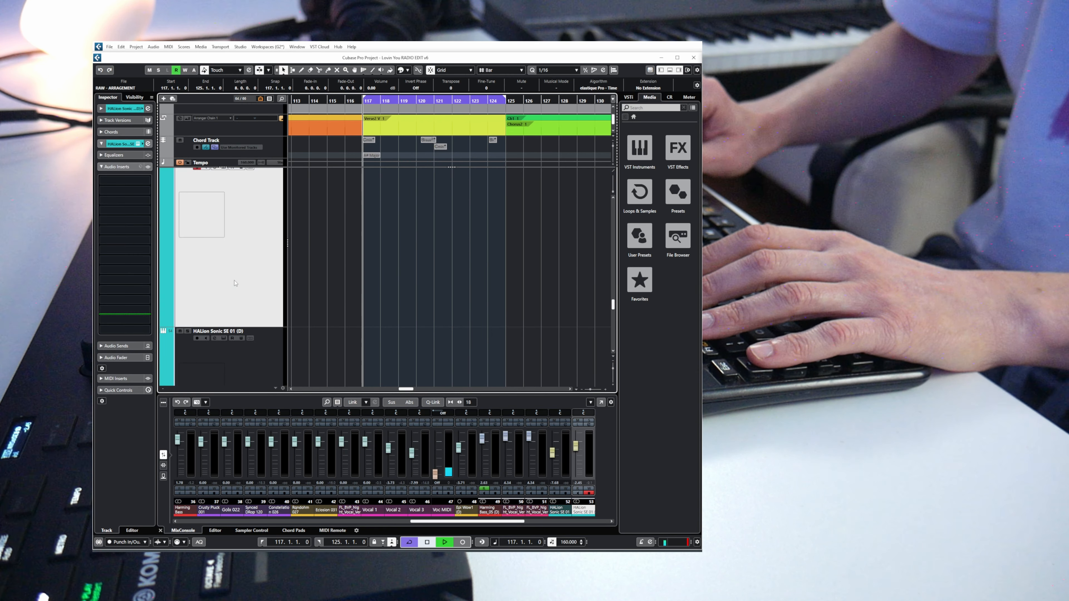
pyautogui.click(445, 543)
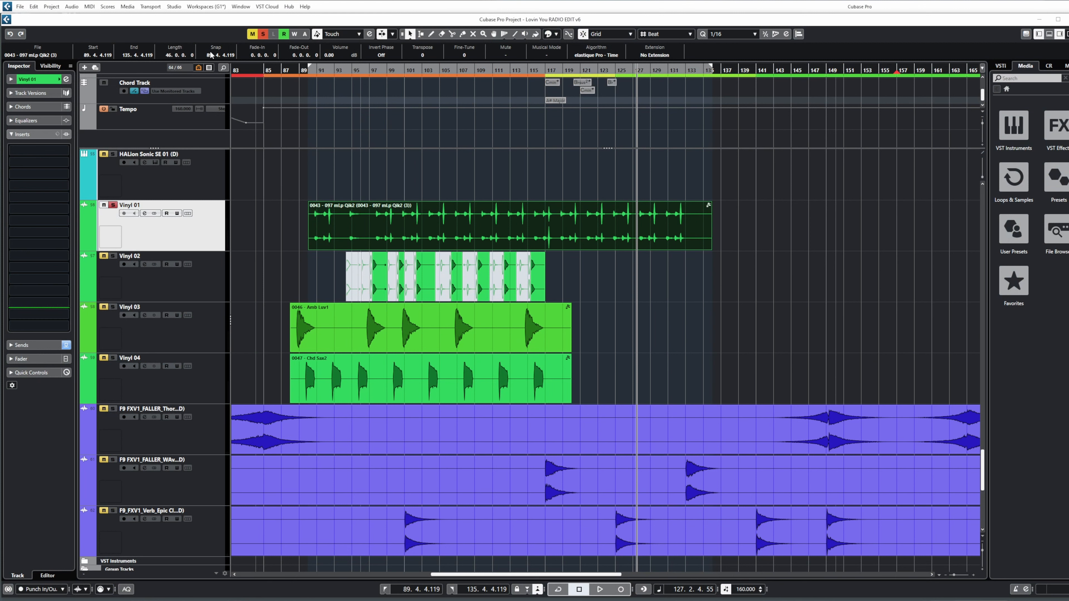
# Select the 0043 - 097 mLp Qik2 clip on the Vinyl 01 track for offline processing.
pyautogui.click(599, 596)
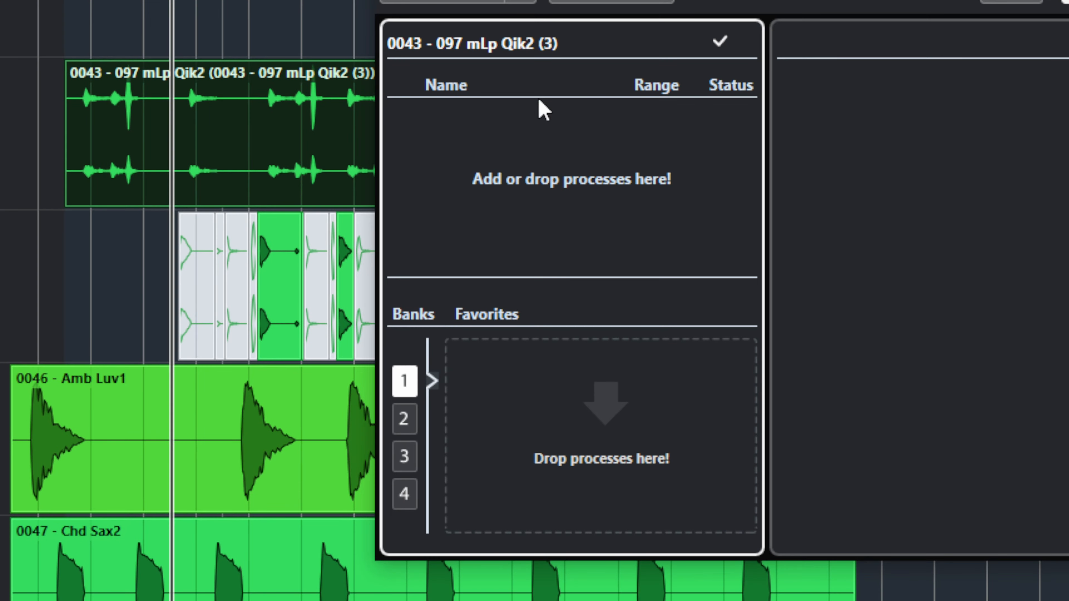
# Add D16 Group Decimort2 and Syntorus2 as offline processes on the clip.
pyautogui.click(452, 70)
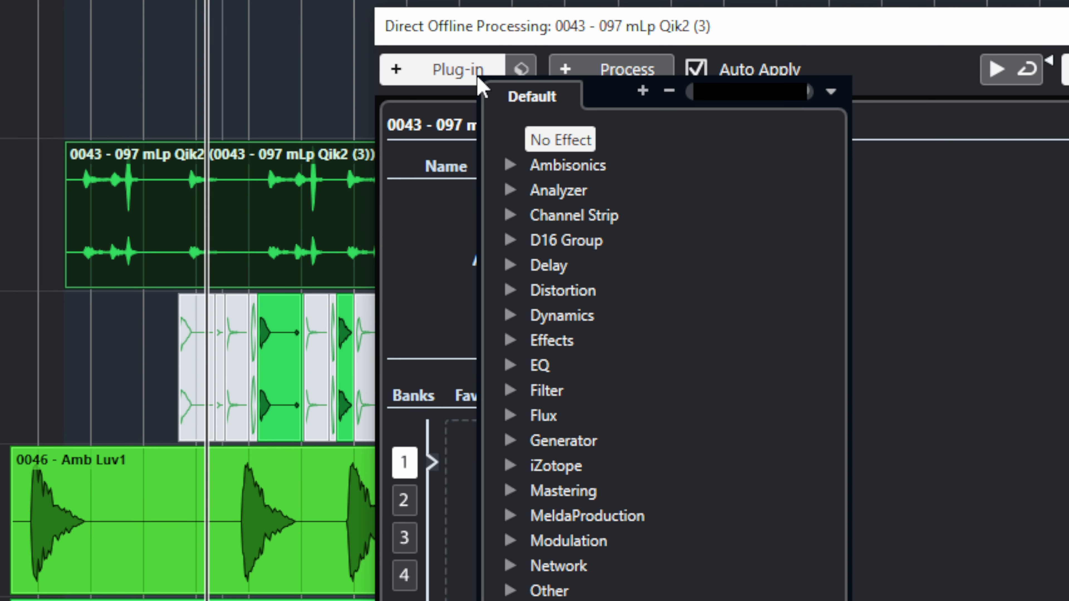
pyautogui.moveTo(512, 241)
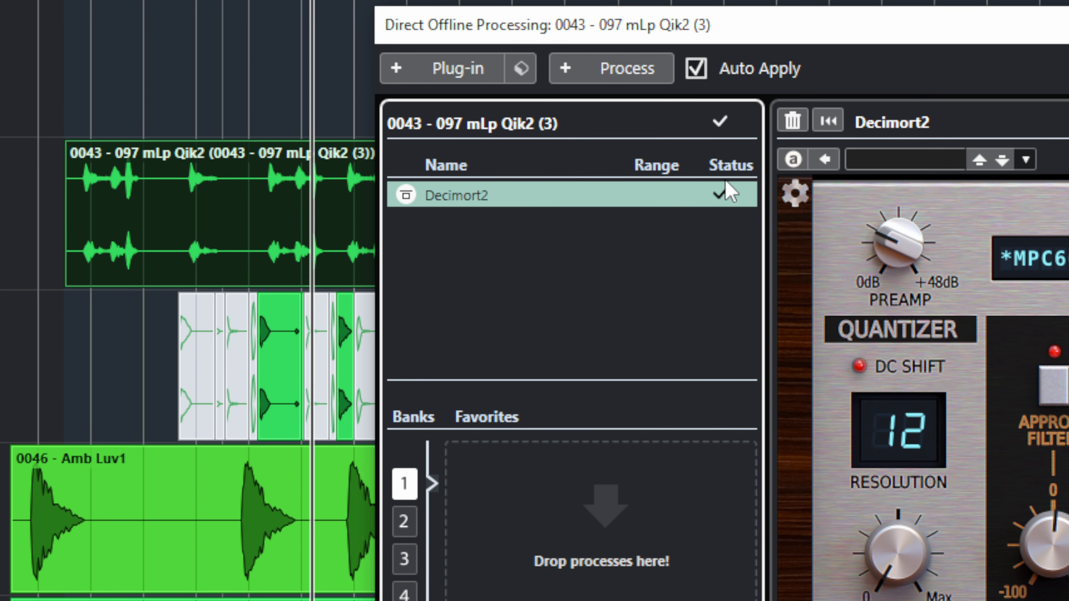
pyautogui.click(453, 67)
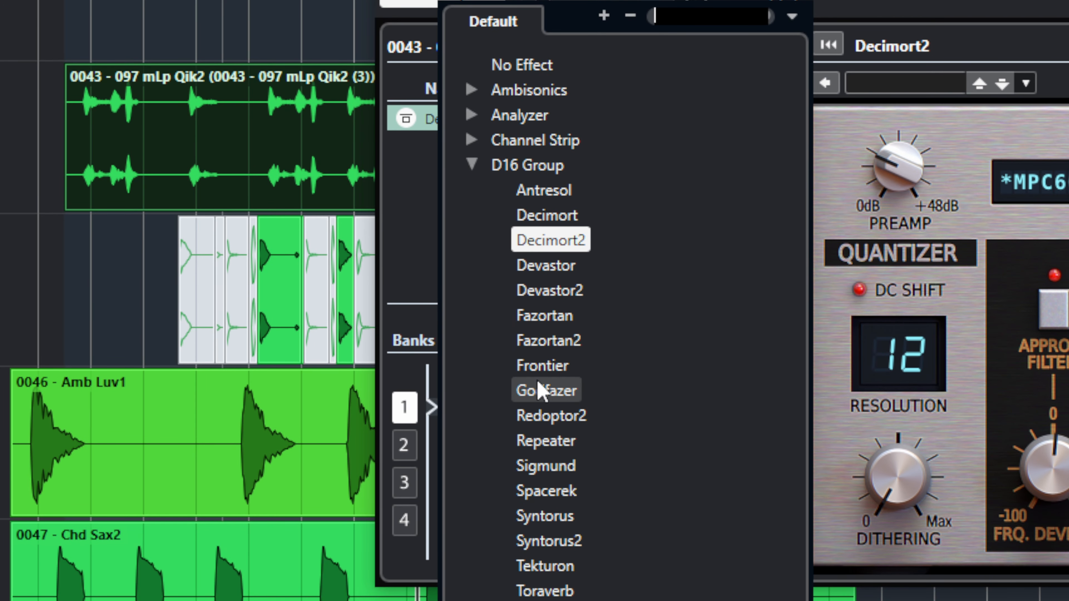
pyautogui.click(548, 540)
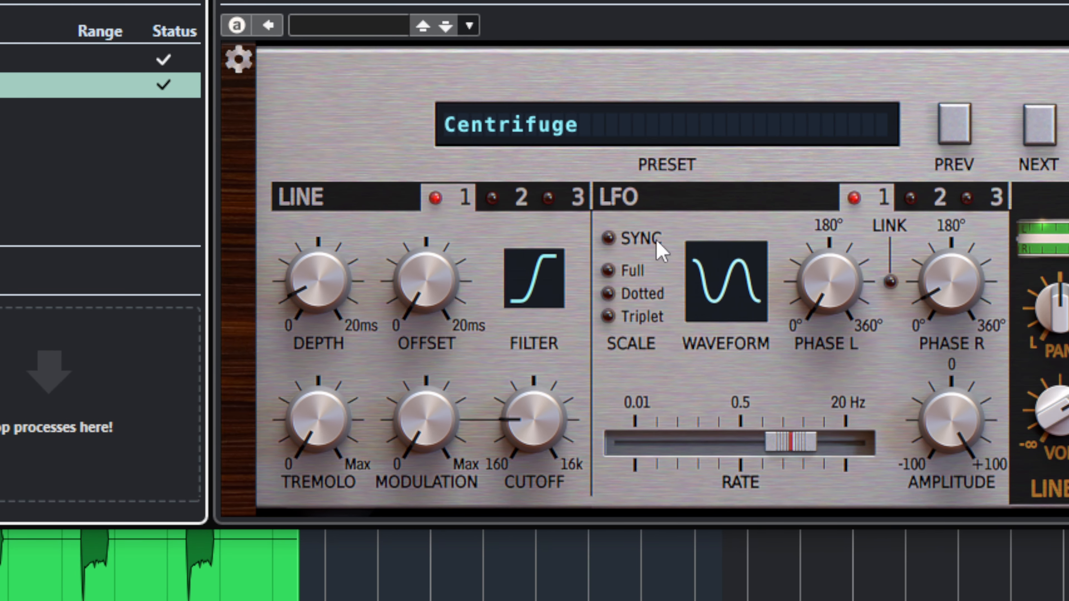
pyautogui.click(92, 75)
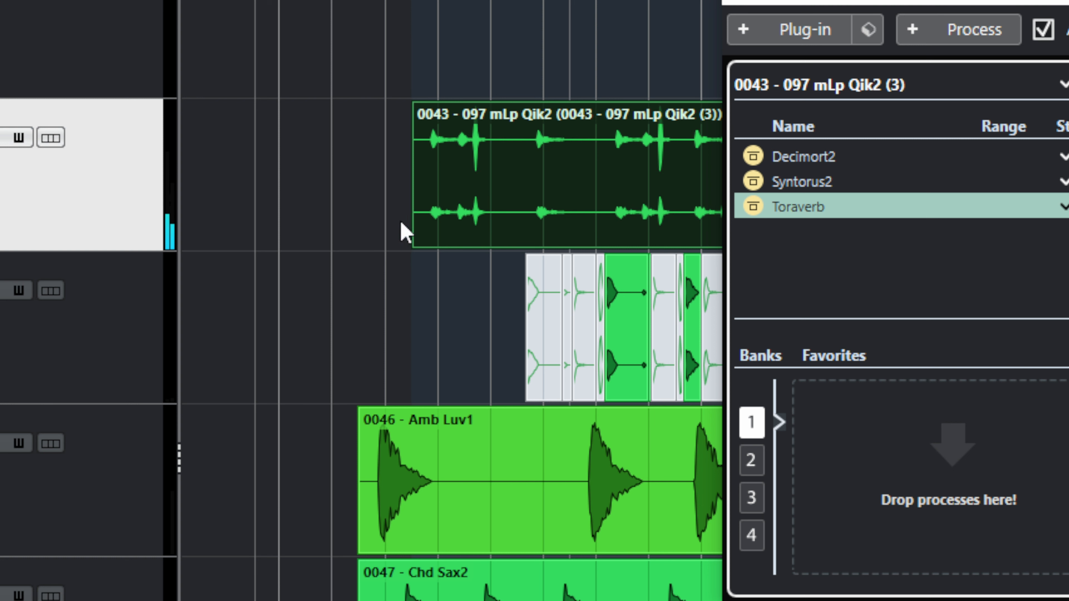
pyautogui.moveTo(770, 157)
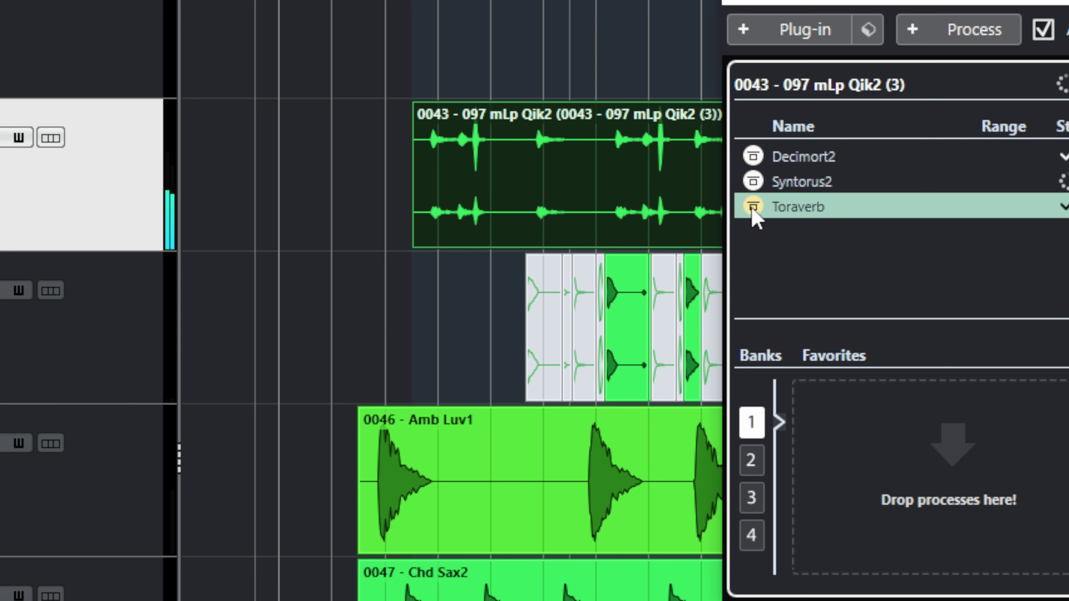
# Un-bypass Toraverb so all three processes render onto the clip.
pyautogui.click(804, 157)
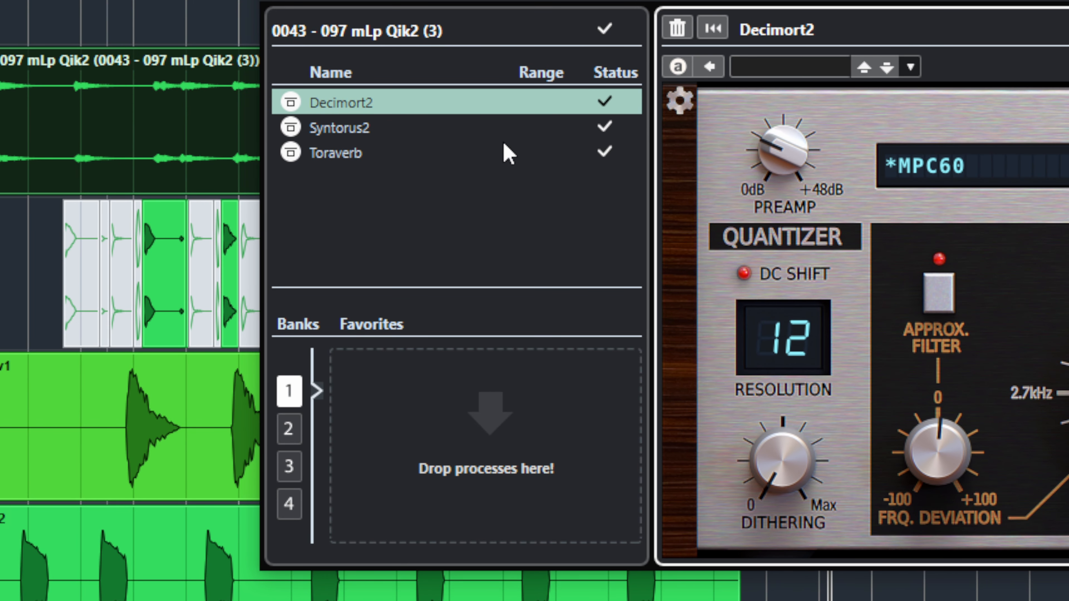
pyautogui.moveTo(187, 127)
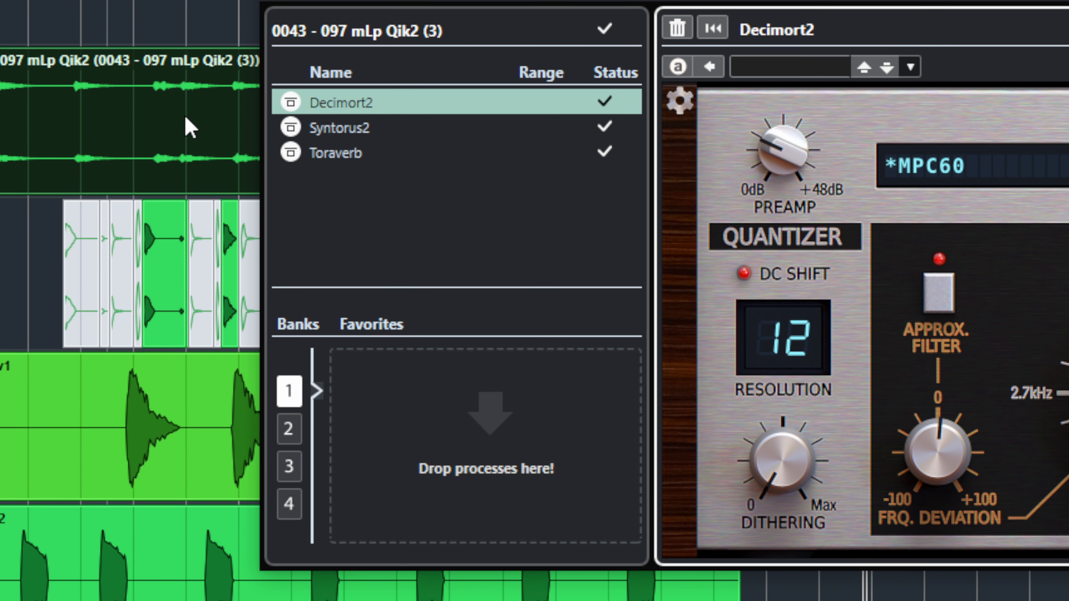